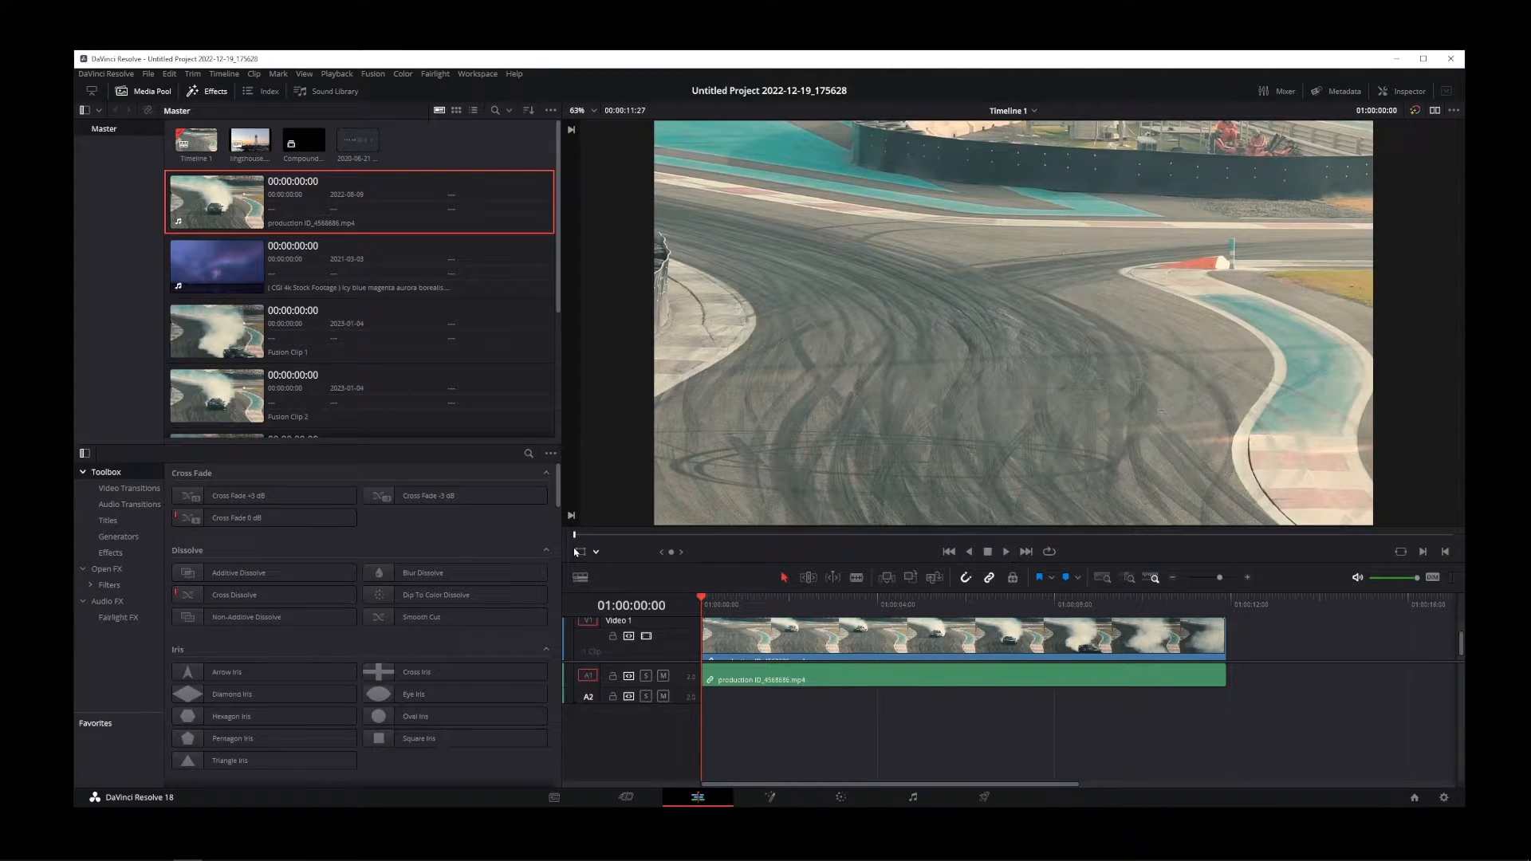
{"action": "mouse_move", "coordinate": [883, 388]}
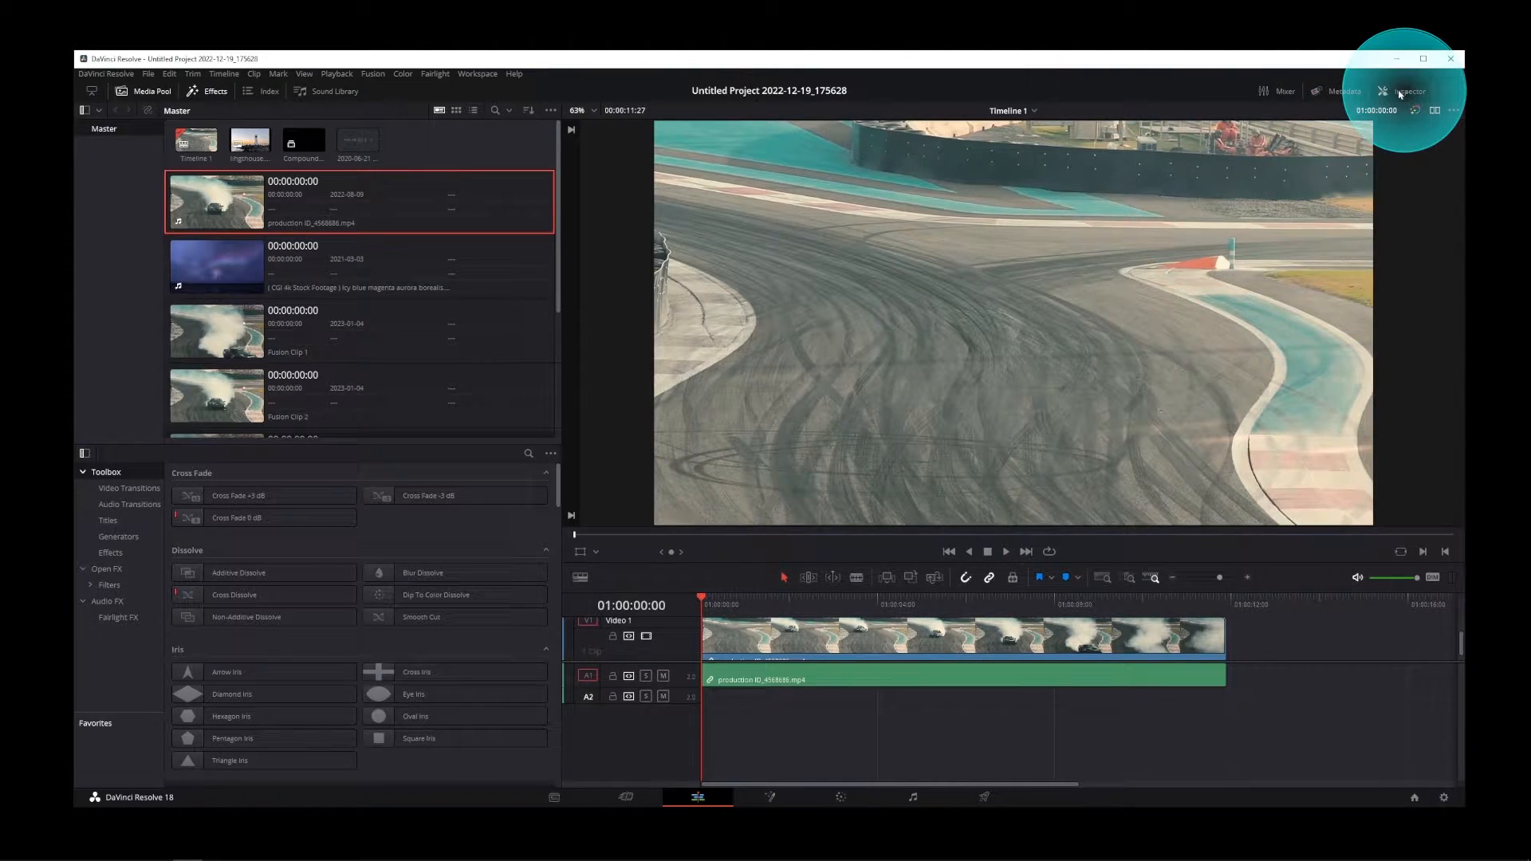
- Show the Inspector with the drift clip's Transform, Cropping and Dynamic Zoom properties
{"action": "left_click", "coordinate": [1410, 91]}
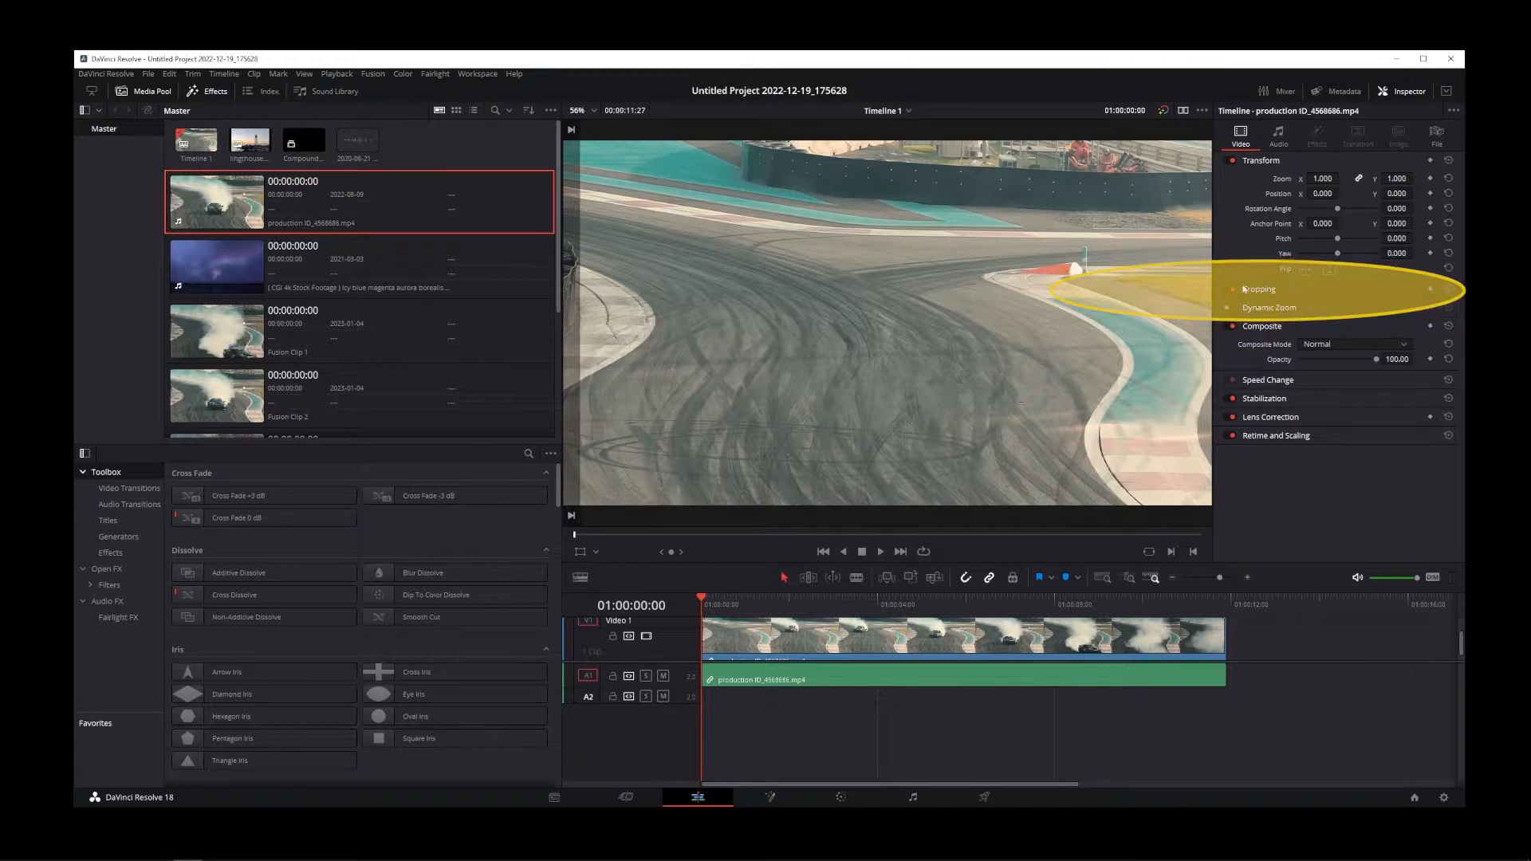
- Expand Cropping and trim the clip's sides and bottom inward, leaving it tilted about 31 degrees
{"action": "left_click", "coordinate": [1259, 289]}
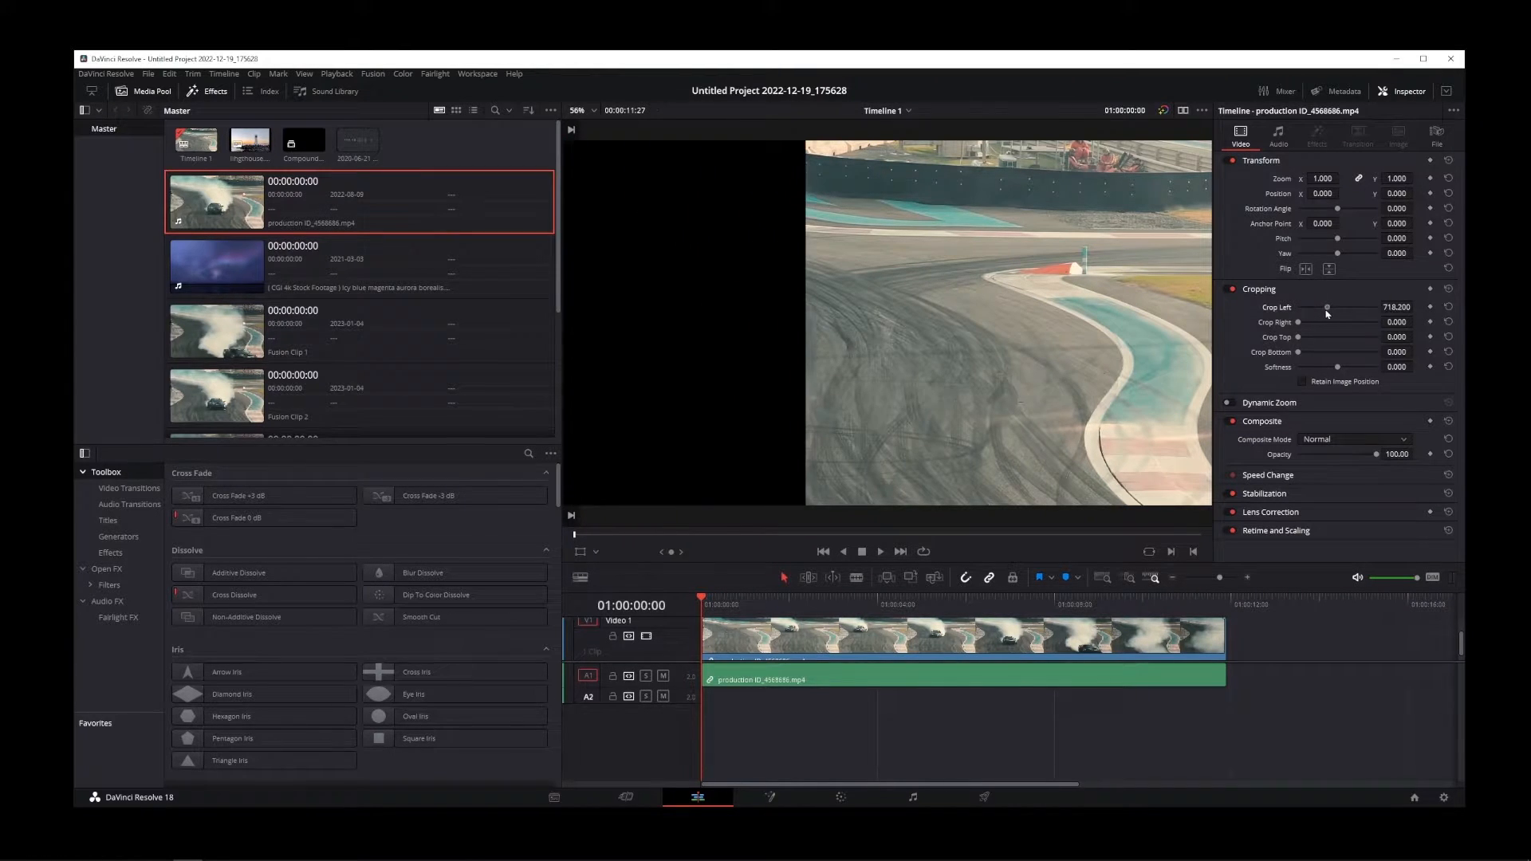
{"action": "left_click_drag", "start_coordinate": [1328, 306], "coordinate": [1312, 306]}
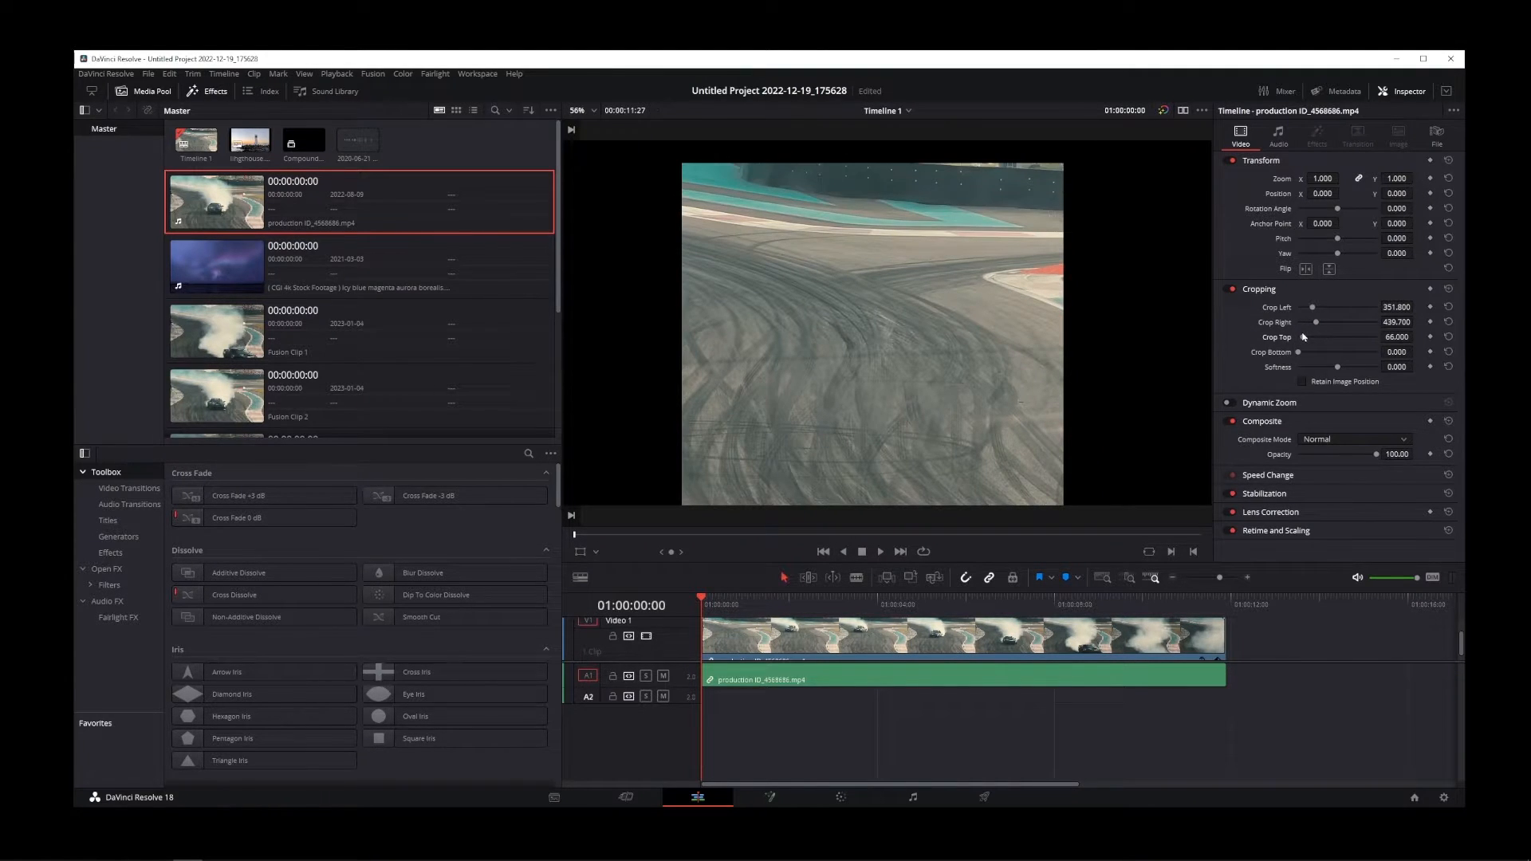
{"action": "left_click_drag", "start_coordinate": [1338, 350], "coordinate": [1314, 351]}
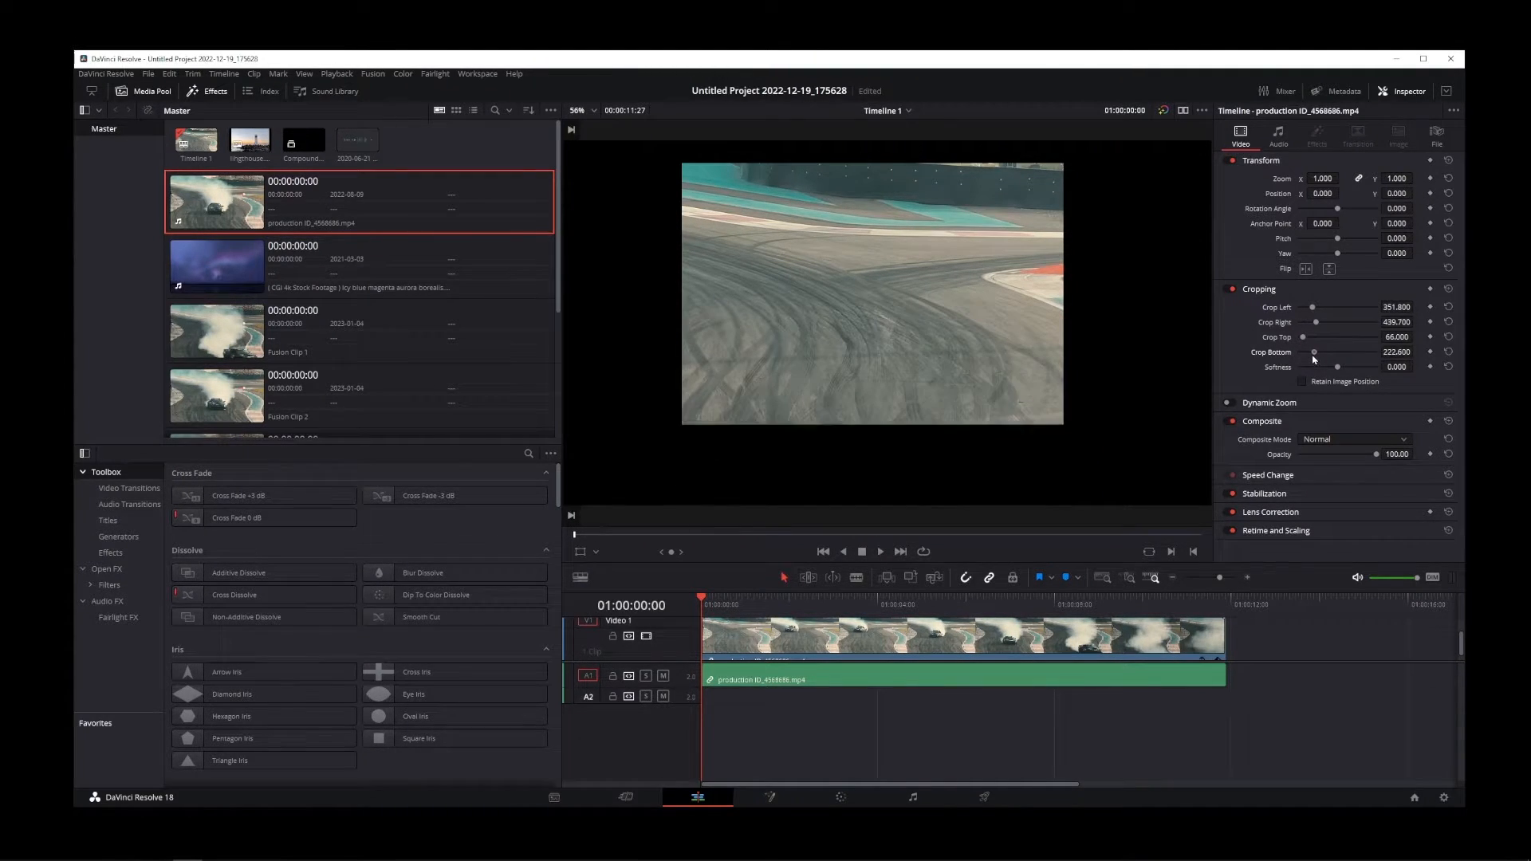
{"action": "left_click_drag", "start_coordinate": [1316, 351], "coordinate": [1328, 351]}
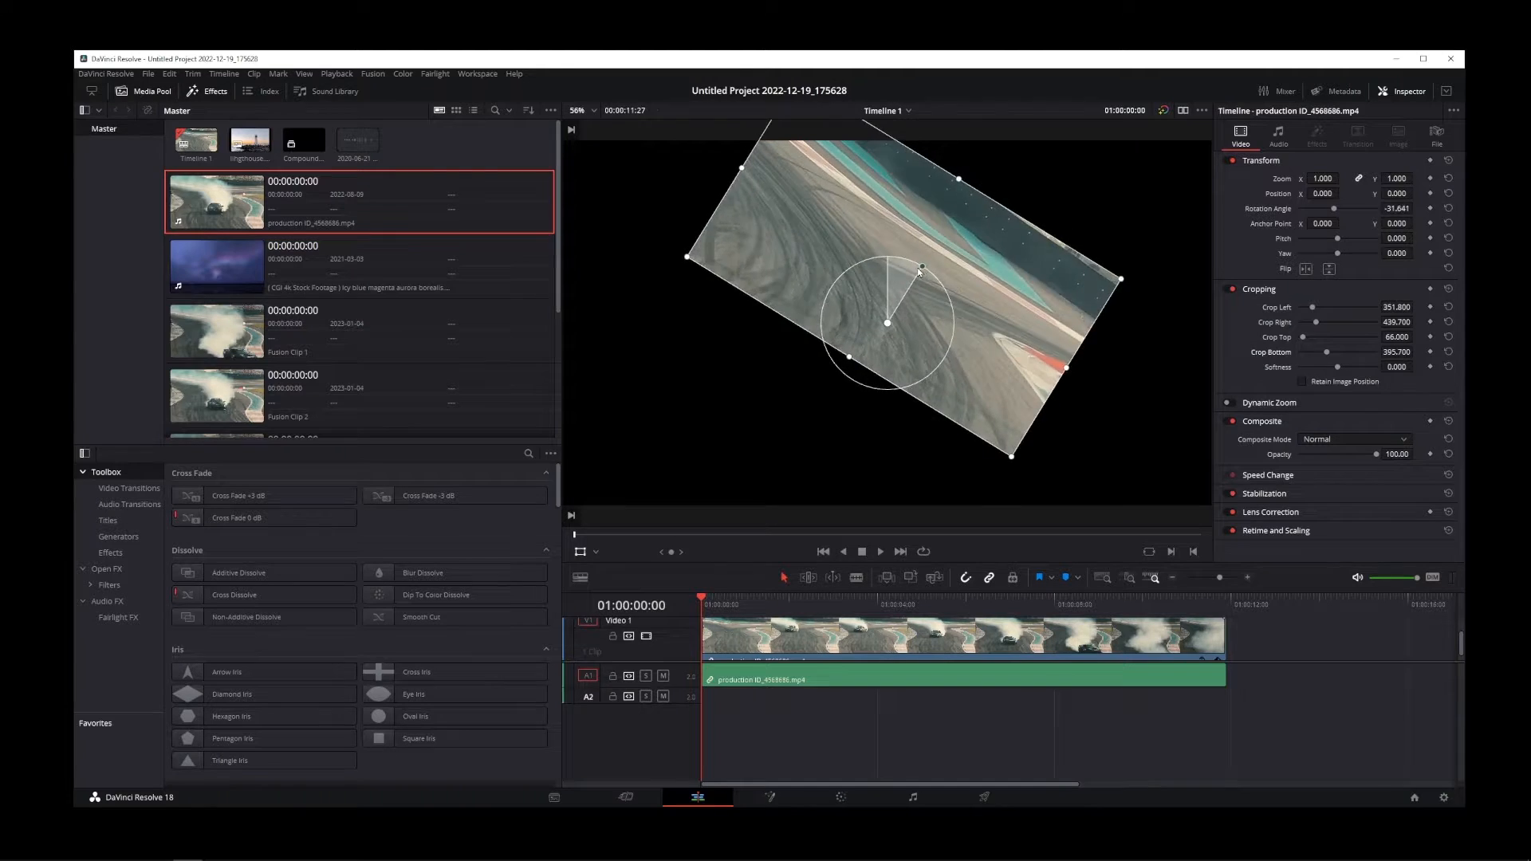
- Drag the cropped picture down and left in the viewer, then preview and stop playback
{"action": "left_click_drag", "start_coordinate": [920, 269], "coordinate": [863, 269]}
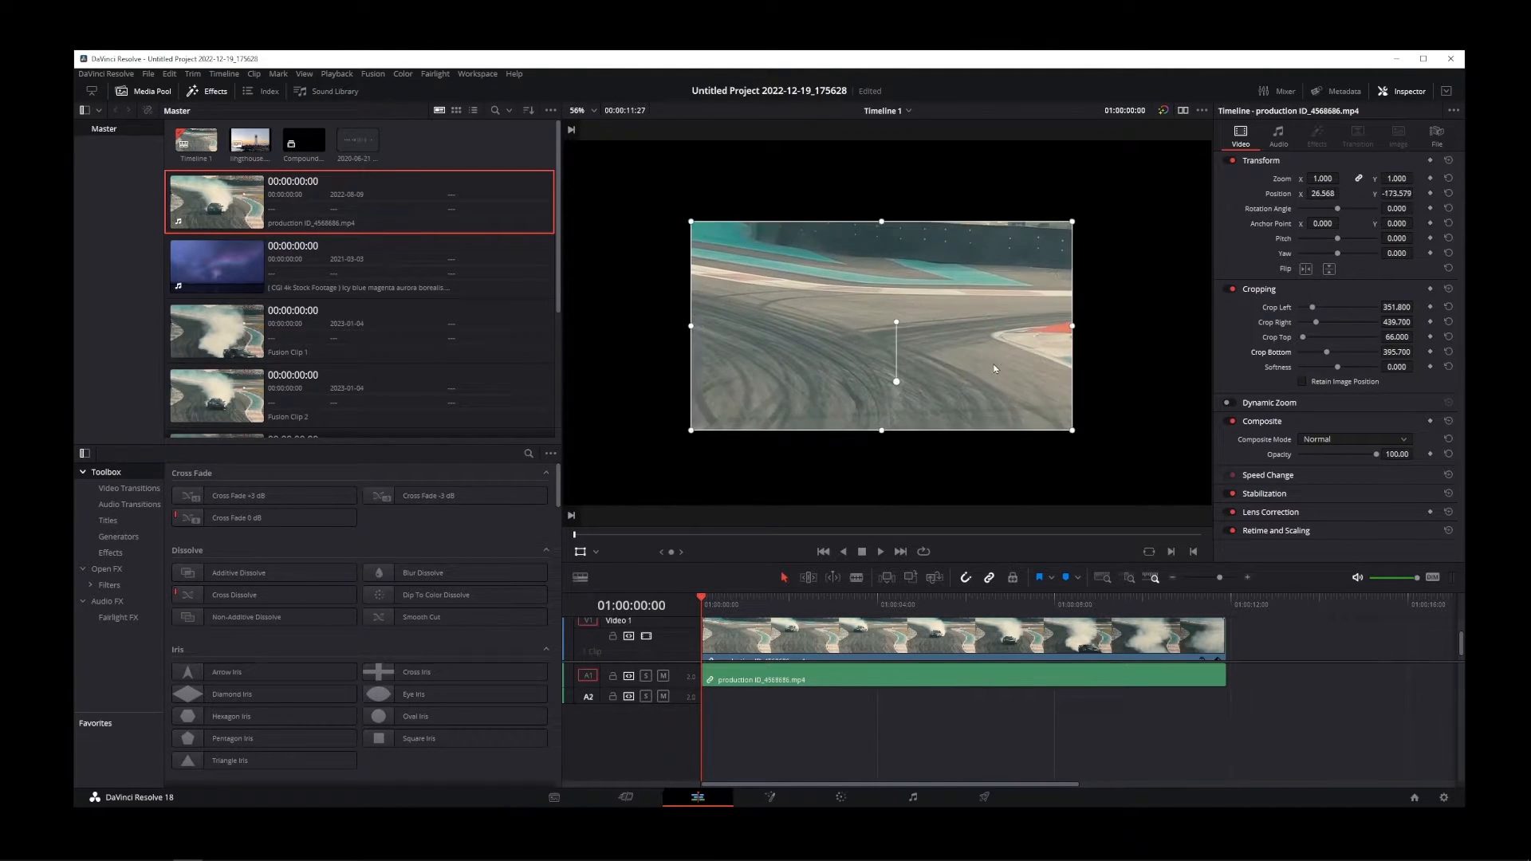
{"action": "left_click", "coordinate": [877, 552]}
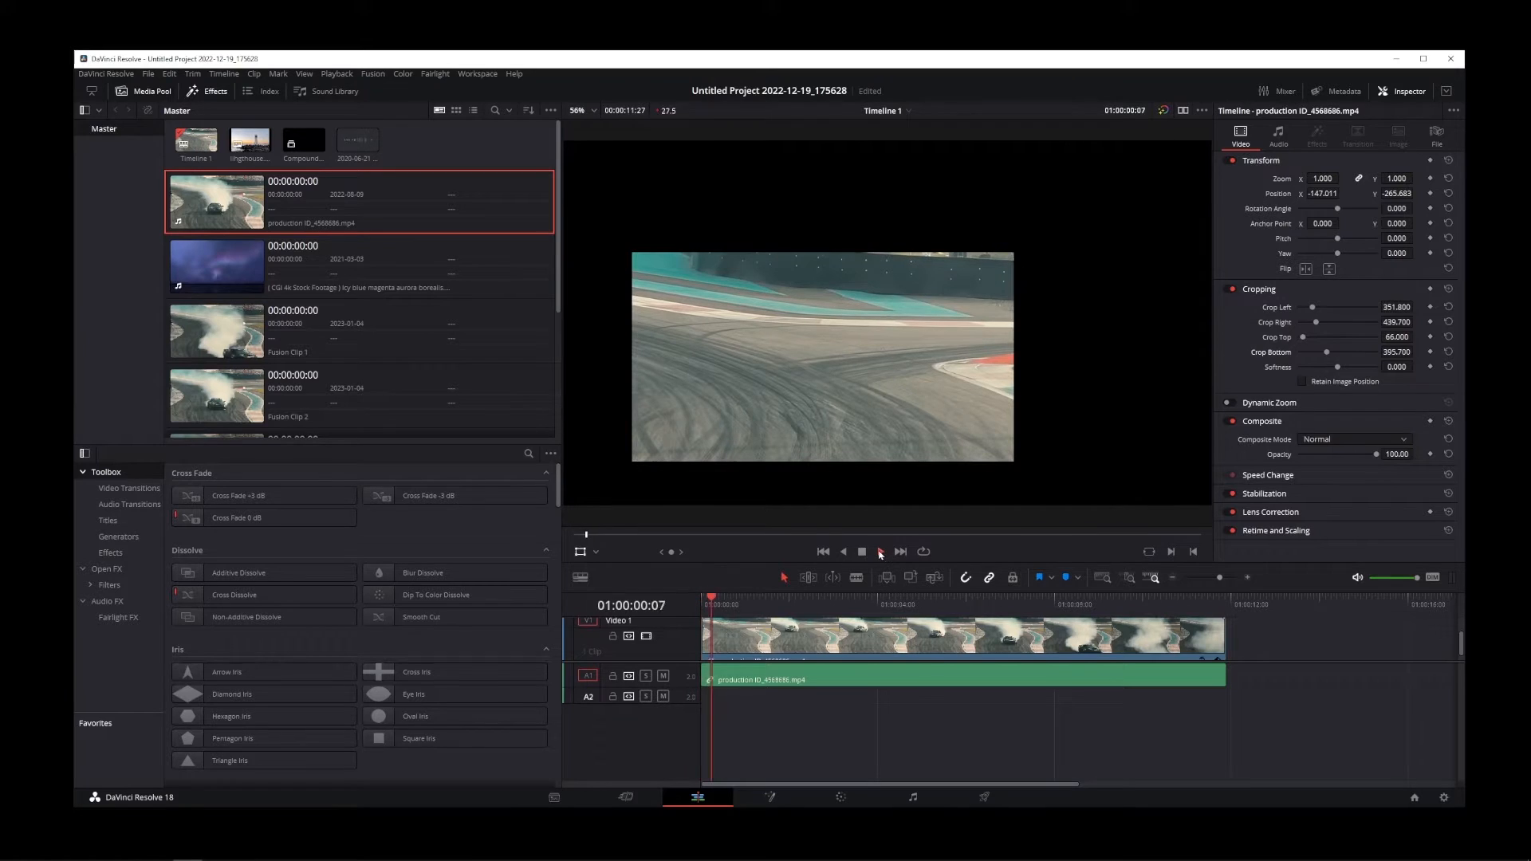
{"action": "left_click", "coordinate": [877, 552]}
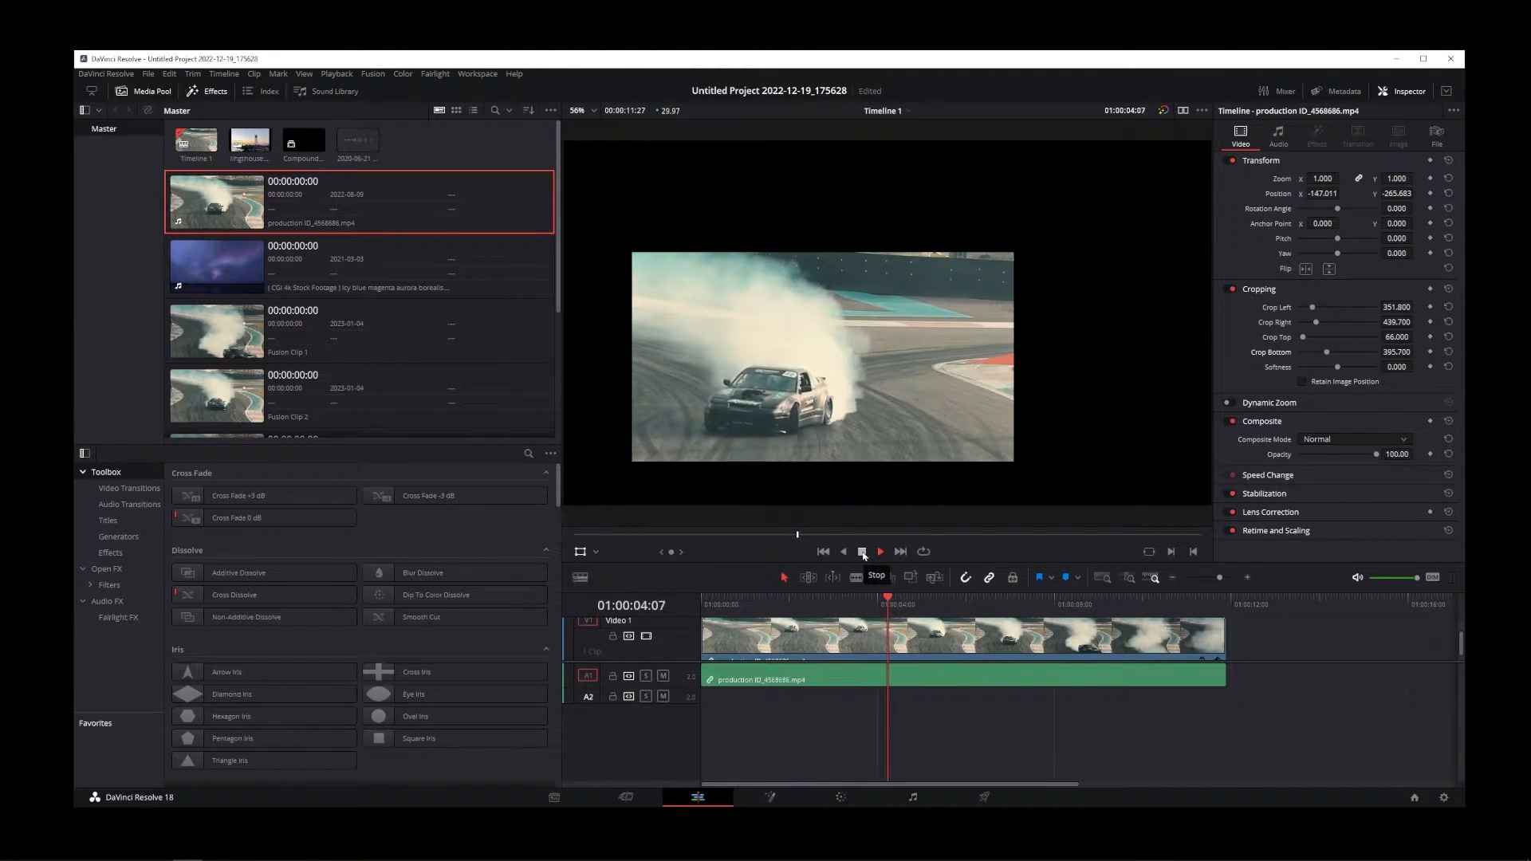
{"action": "left_click", "coordinate": [877, 552]}
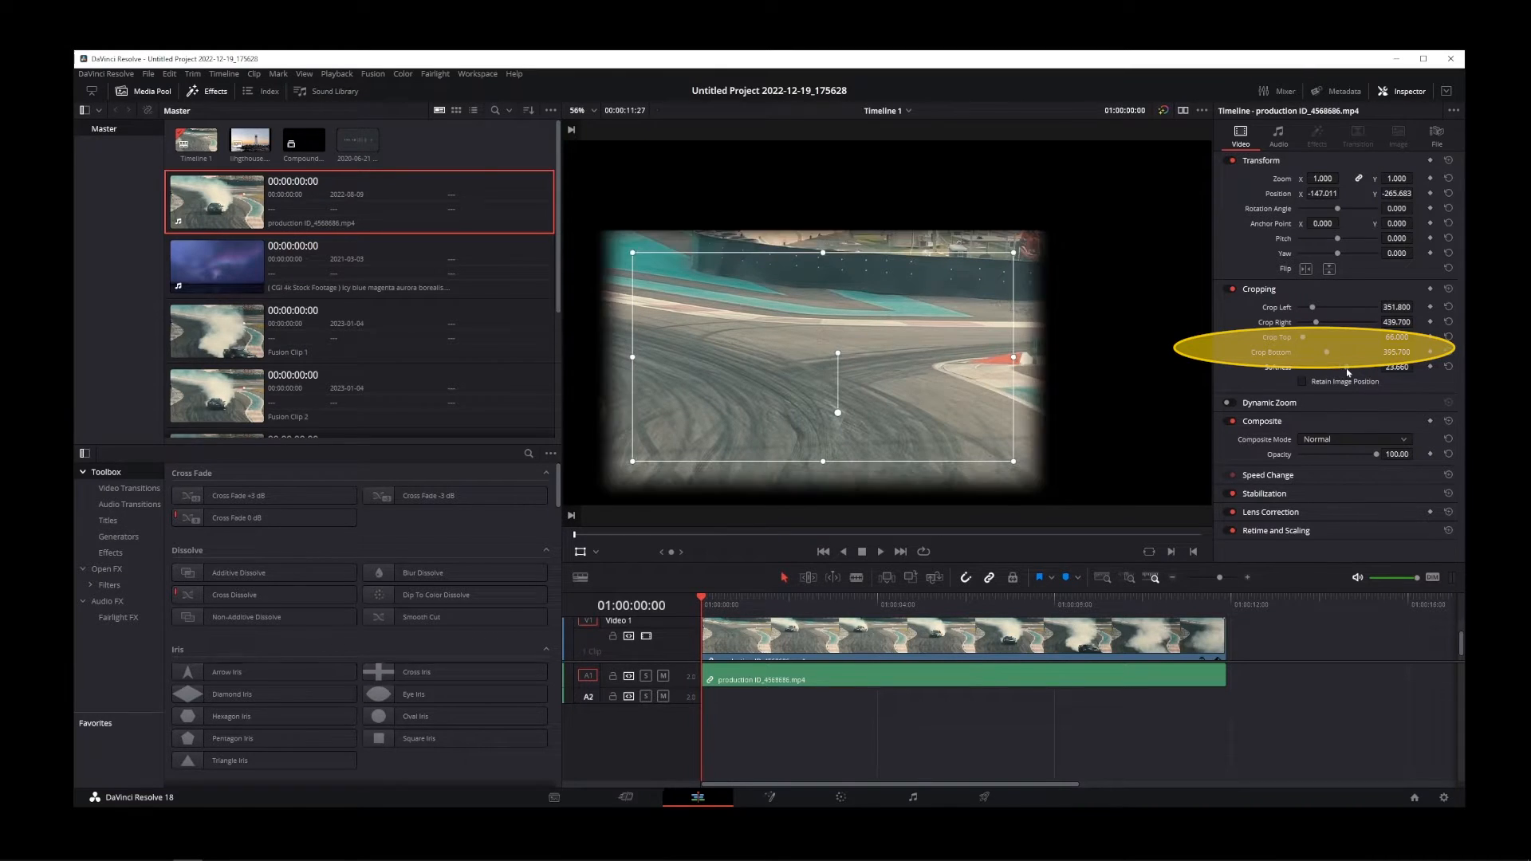
- Settle the crop Softness at about 18.08, hide the transform handles and preview the feathered clip
{"action": "left_click_drag", "start_coordinate": [1338, 367], "coordinate": [1406, 367]}
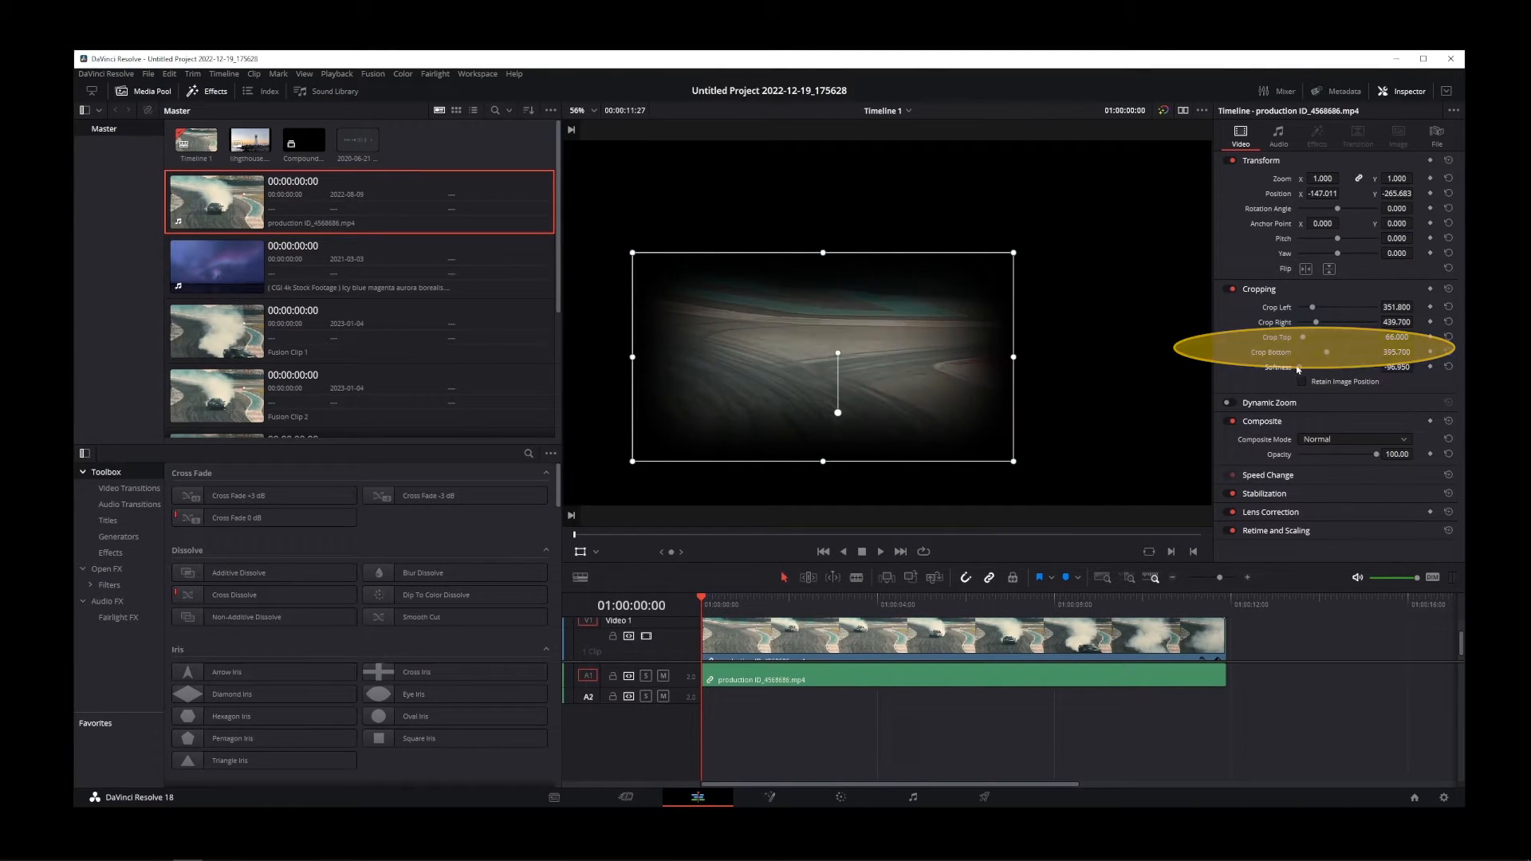
{"action": "left_click_drag", "start_coordinate": [1328, 367], "coordinate": [1347, 366]}
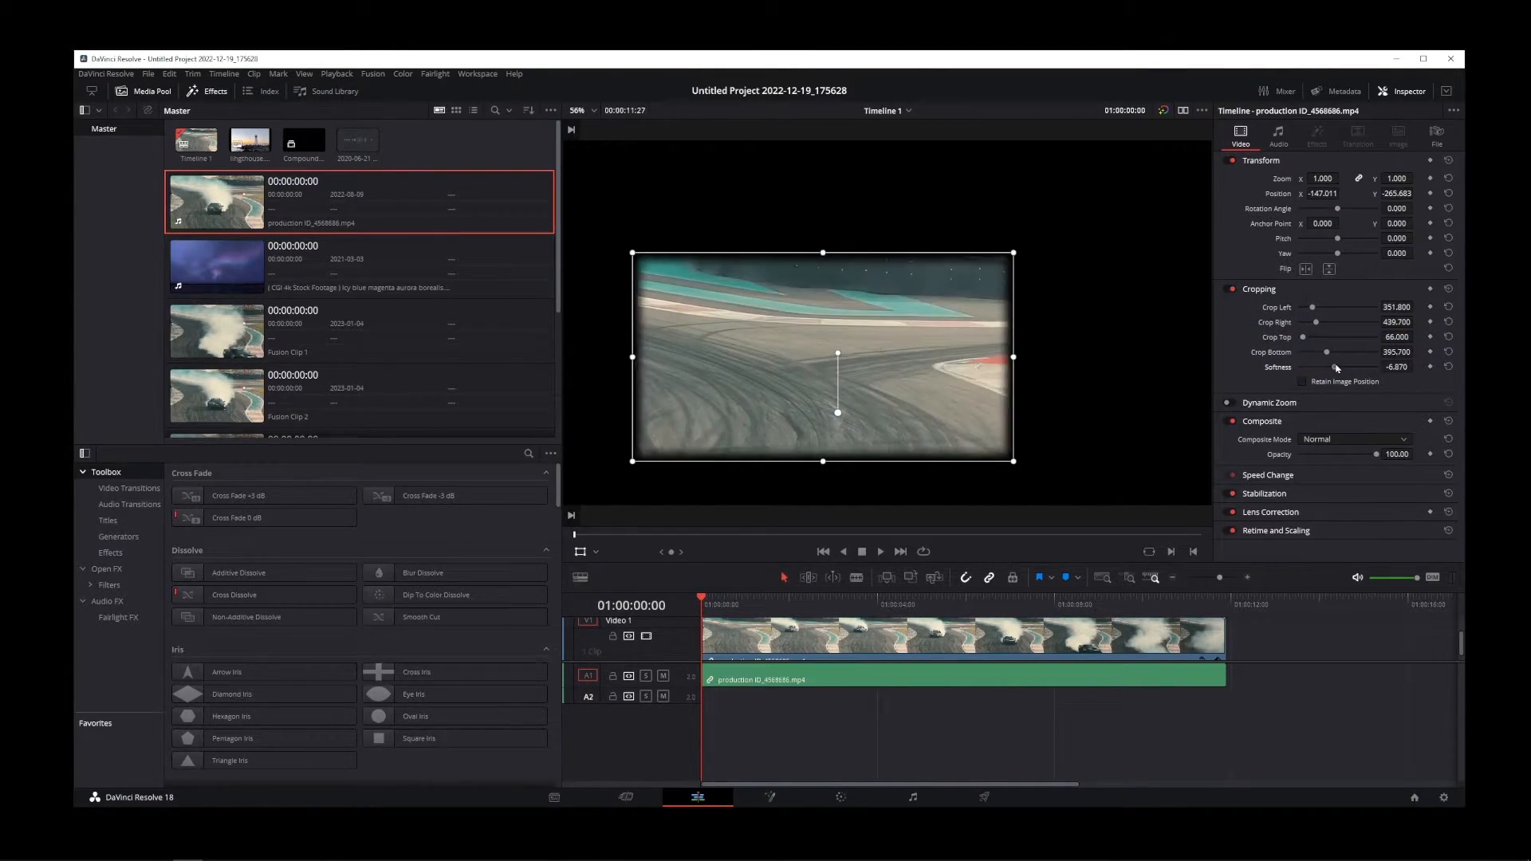
{"action": "left_click_drag", "start_coordinate": [1328, 367], "coordinate": [1376, 367]}
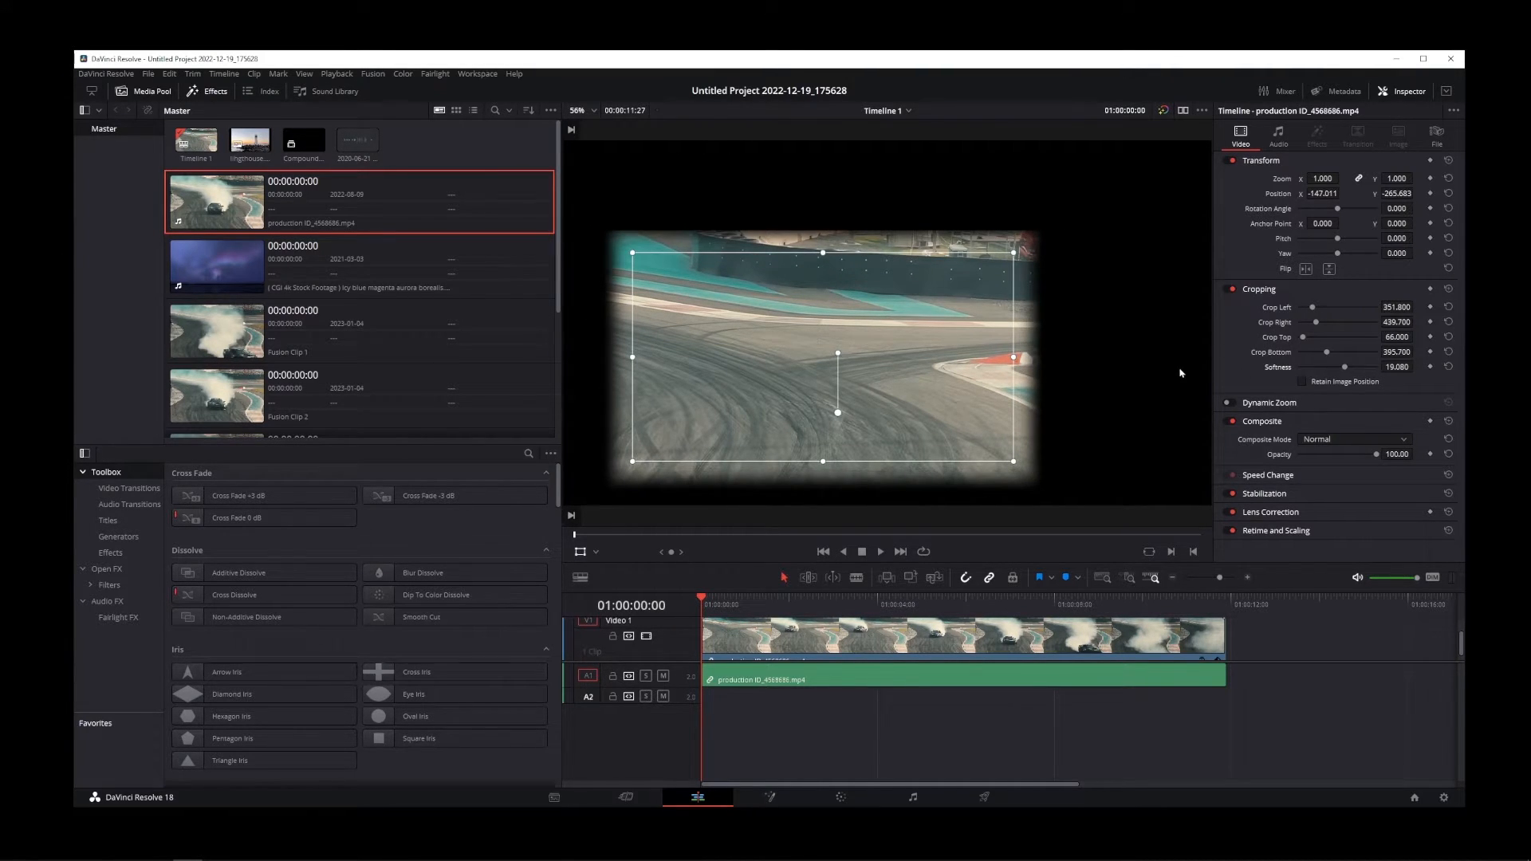
{"action": "left_click", "coordinate": [861, 550]}
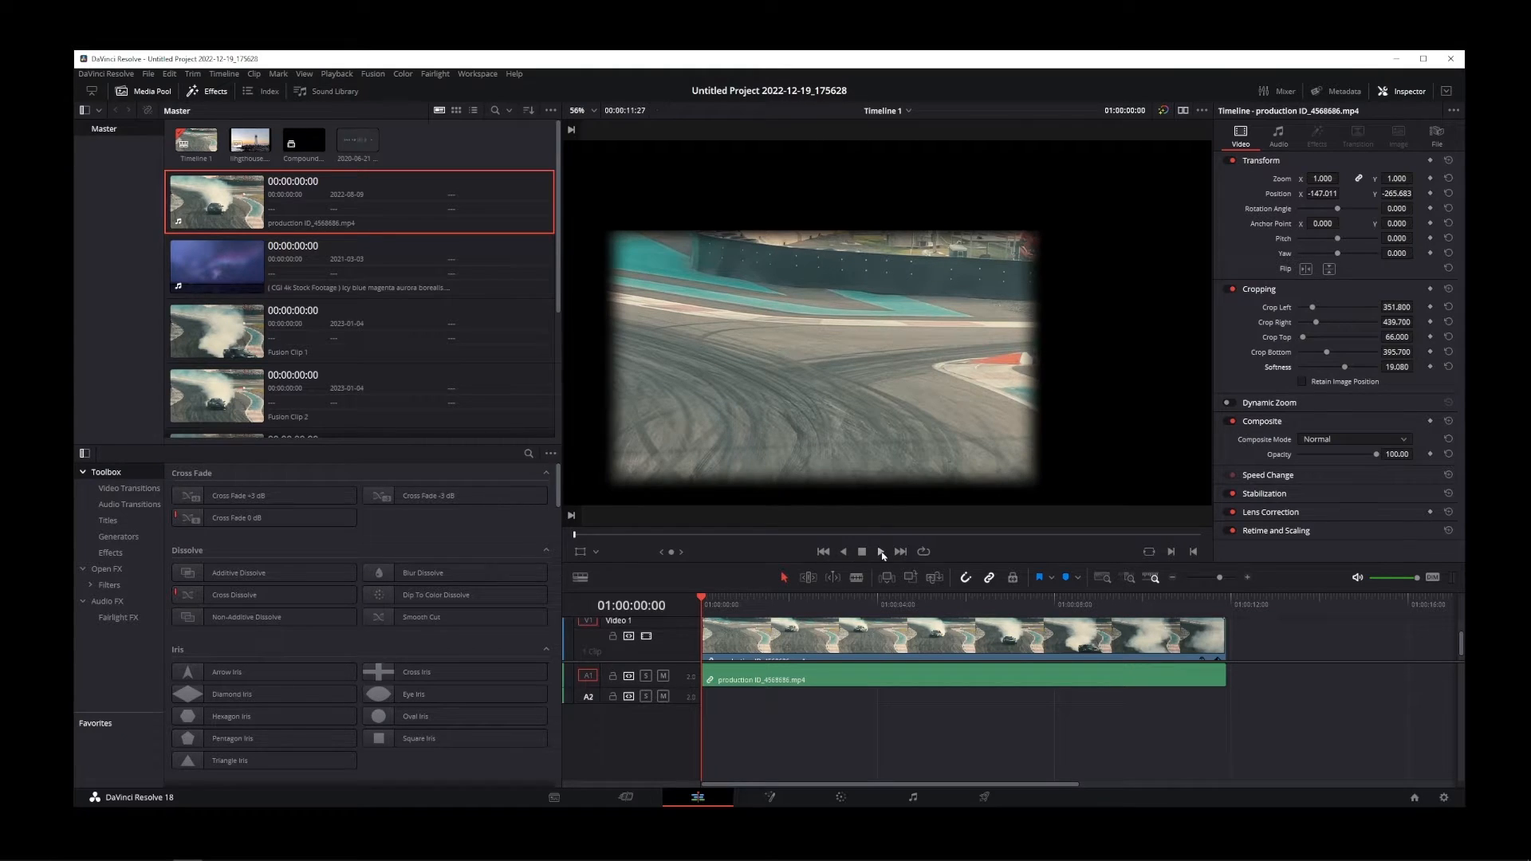
{"action": "left_click", "coordinate": [879, 552]}
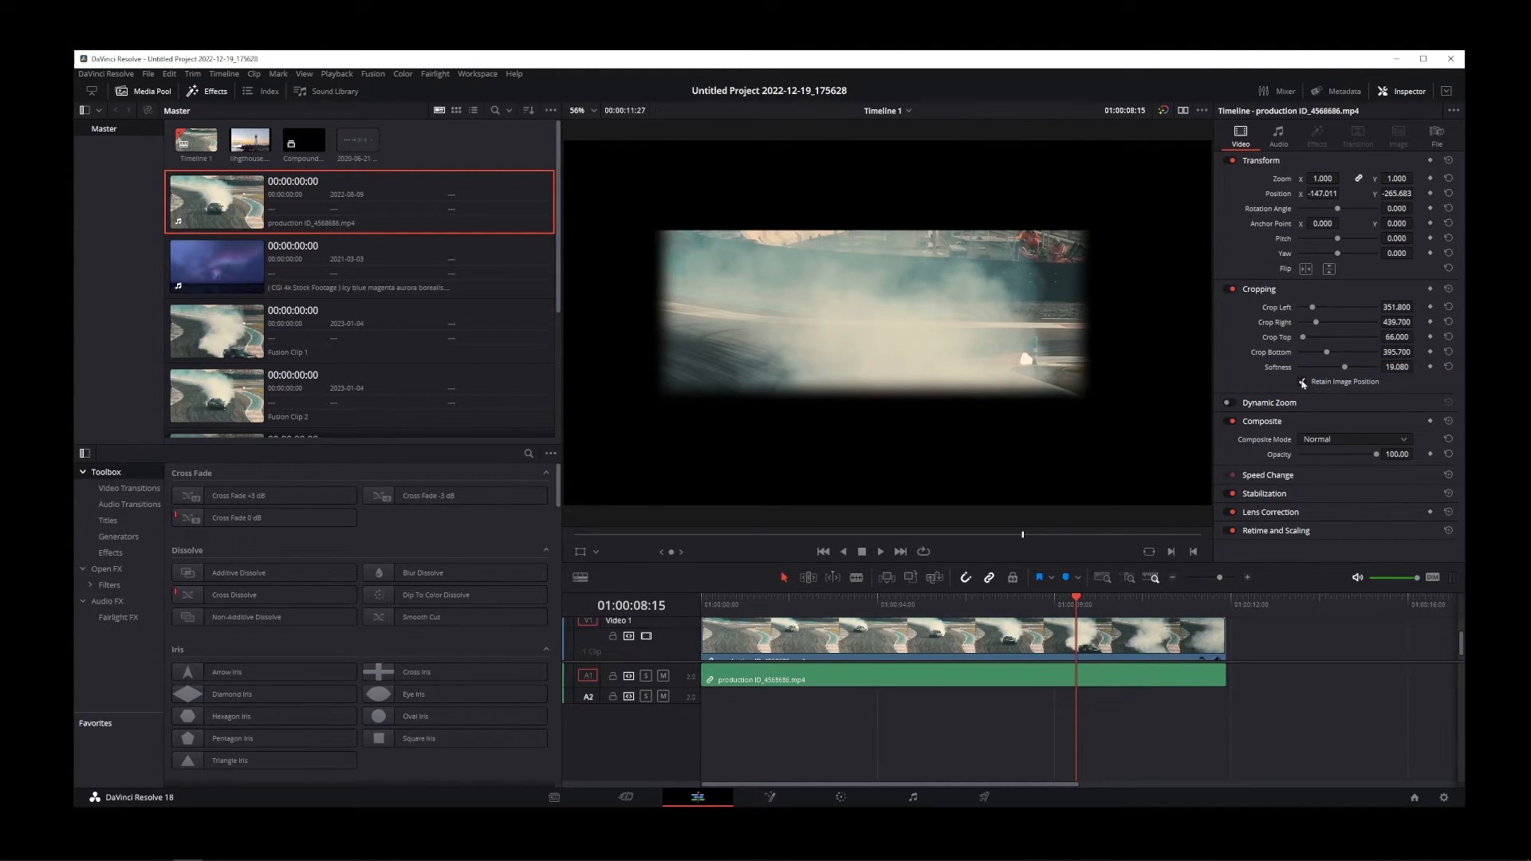
- Enable Retain Image Position and rework left, right, bottom and top crops to frame the drifting car
{"action": "left_click", "coordinate": [860, 552]}
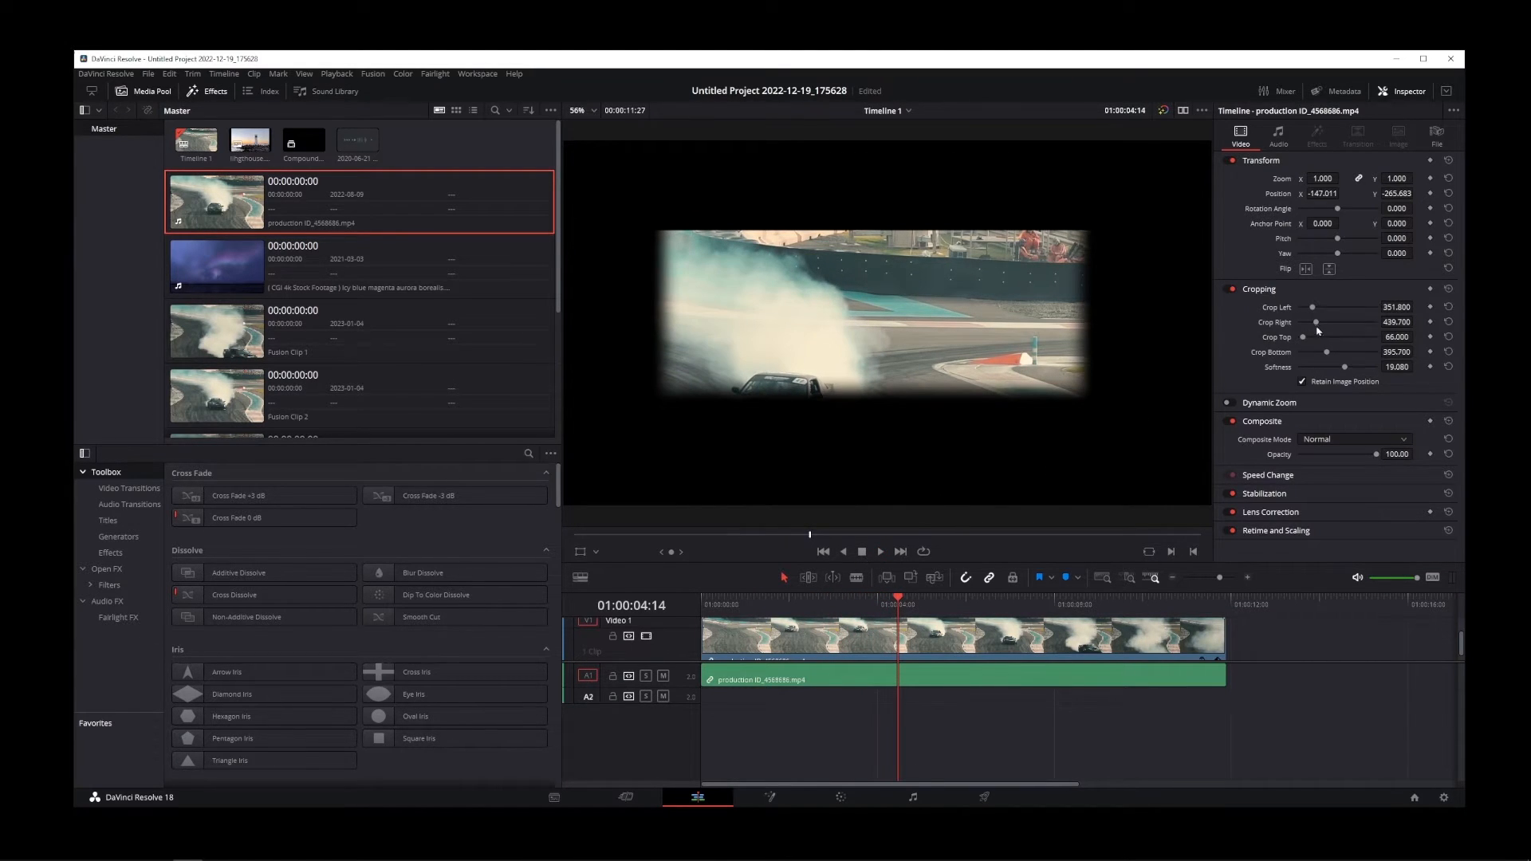
{"action": "left_click_drag", "start_coordinate": [1316, 322], "coordinate": [1347, 322]}
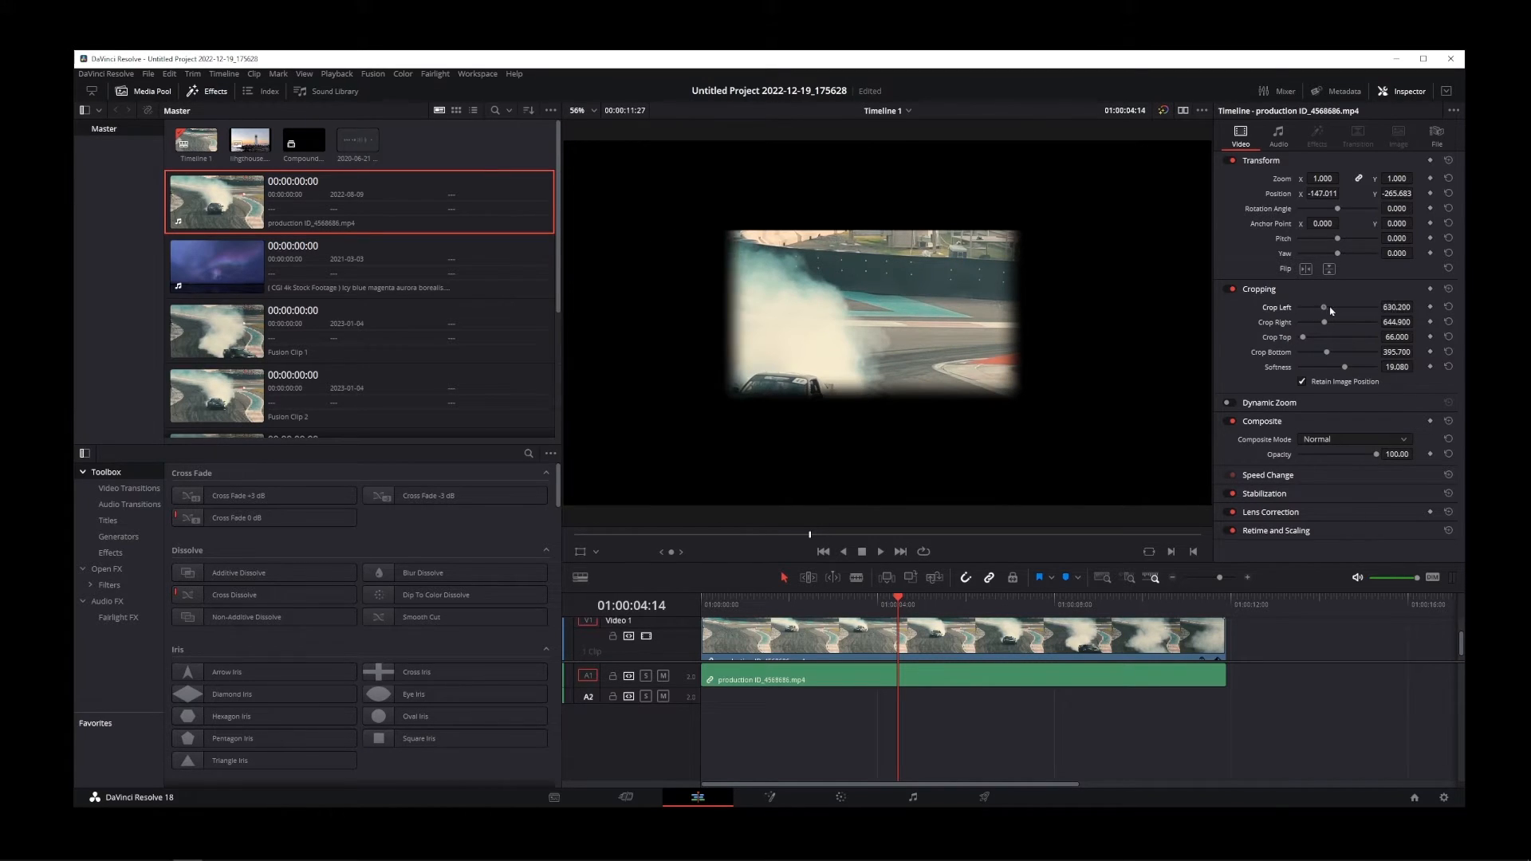
{"action": "left_click_drag", "start_coordinate": [1328, 306], "coordinate": [1303, 306]}
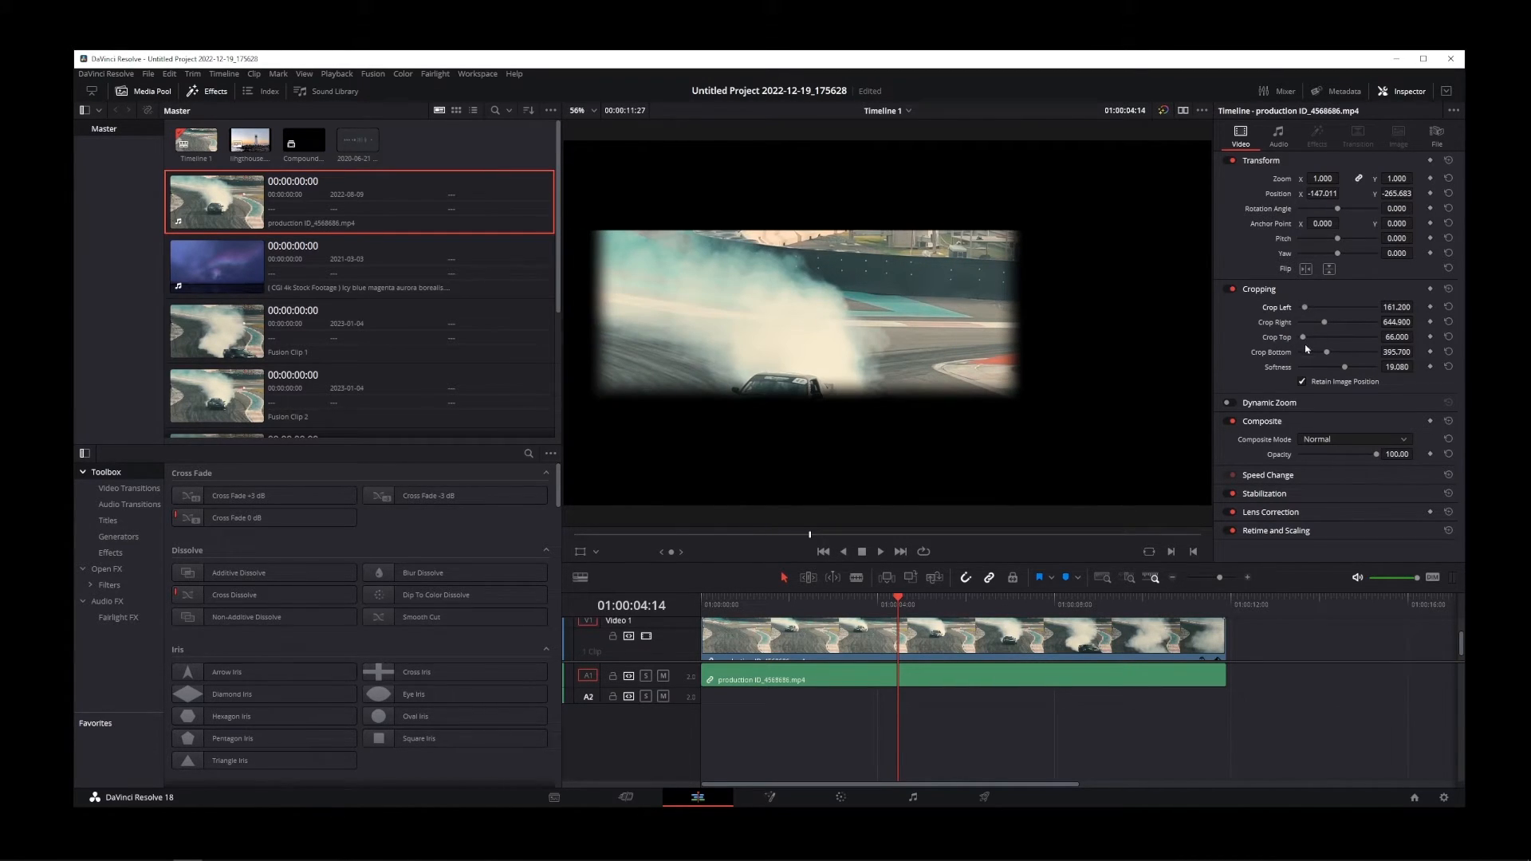
{"action": "left_click_drag", "start_coordinate": [1343, 351], "coordinate": [1306, 350]}
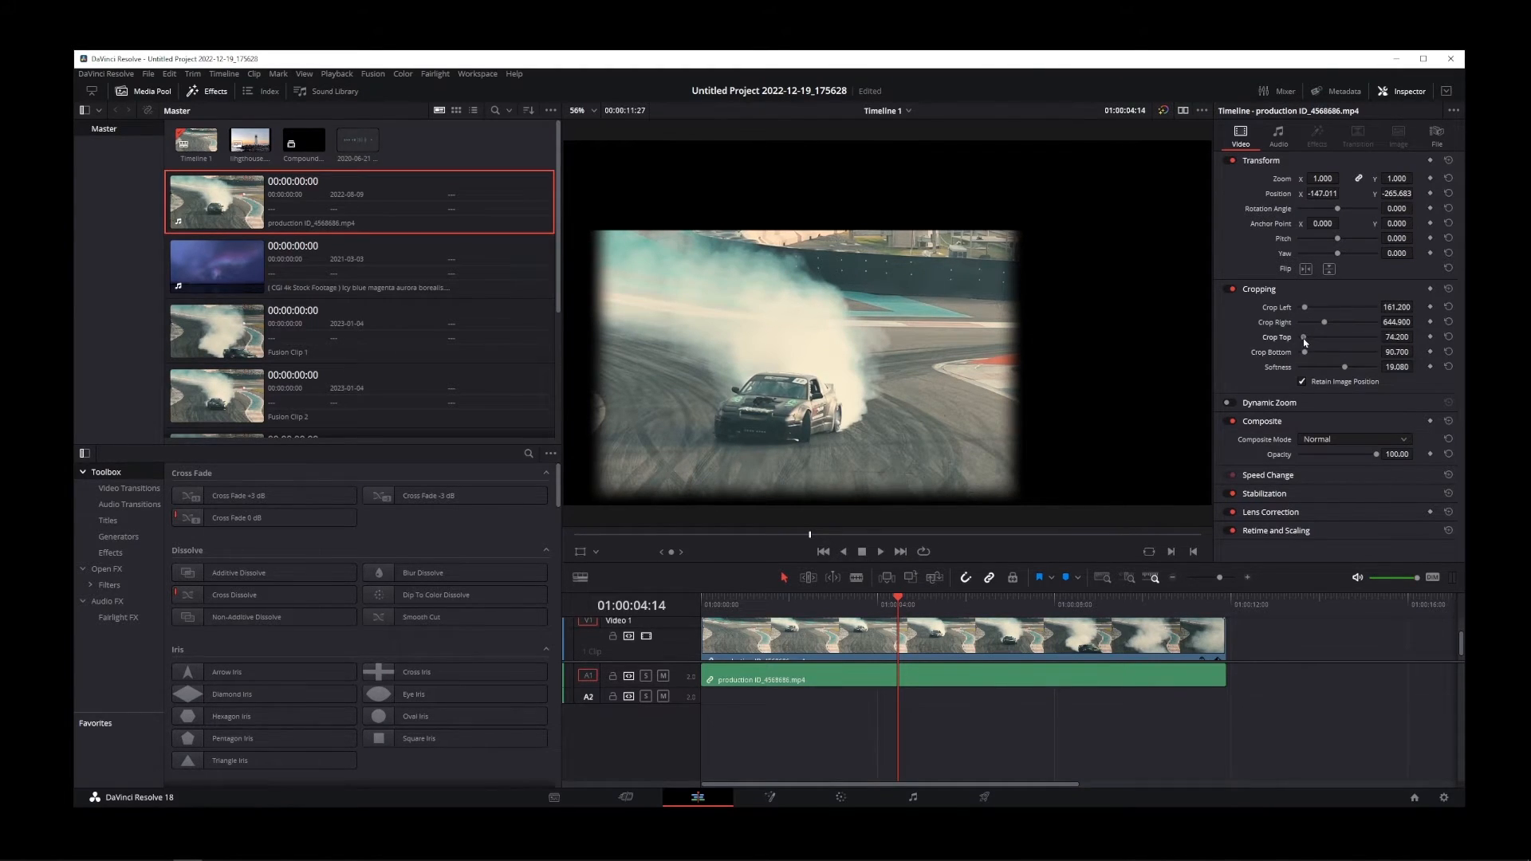
{"action": "left_click_drag", "start_coordinate": [1306, 337], "coordinate": [1376, 337]}
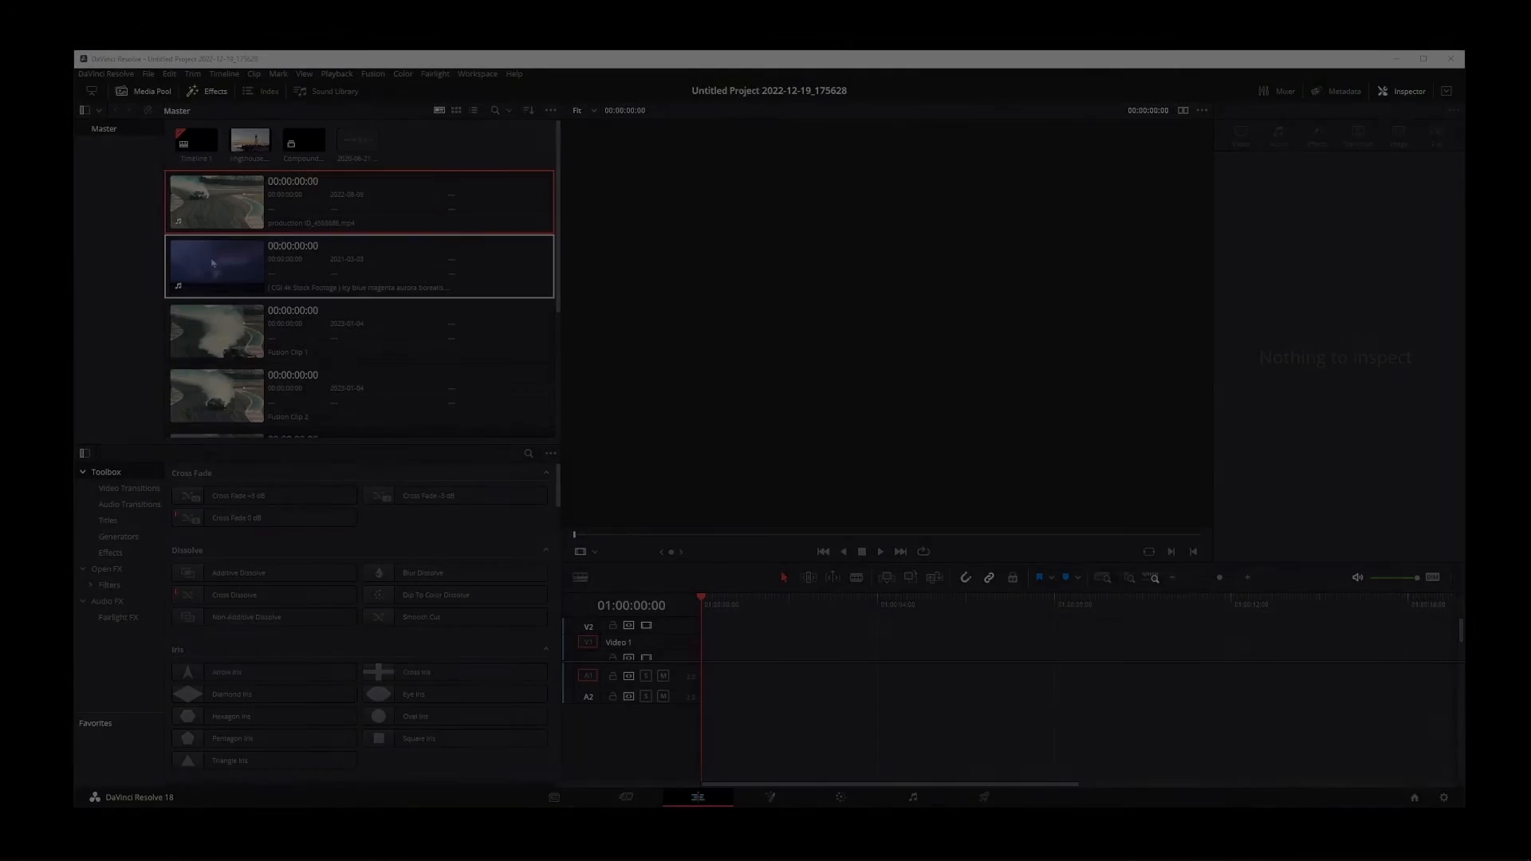
- Place and select the drift clip, reset Cropping, zoom to 2.35 at position 44/274, and preview it
{"action": "left_click_drag", "start_coordinate": [215, 203], "coordinate": [962, 654]}
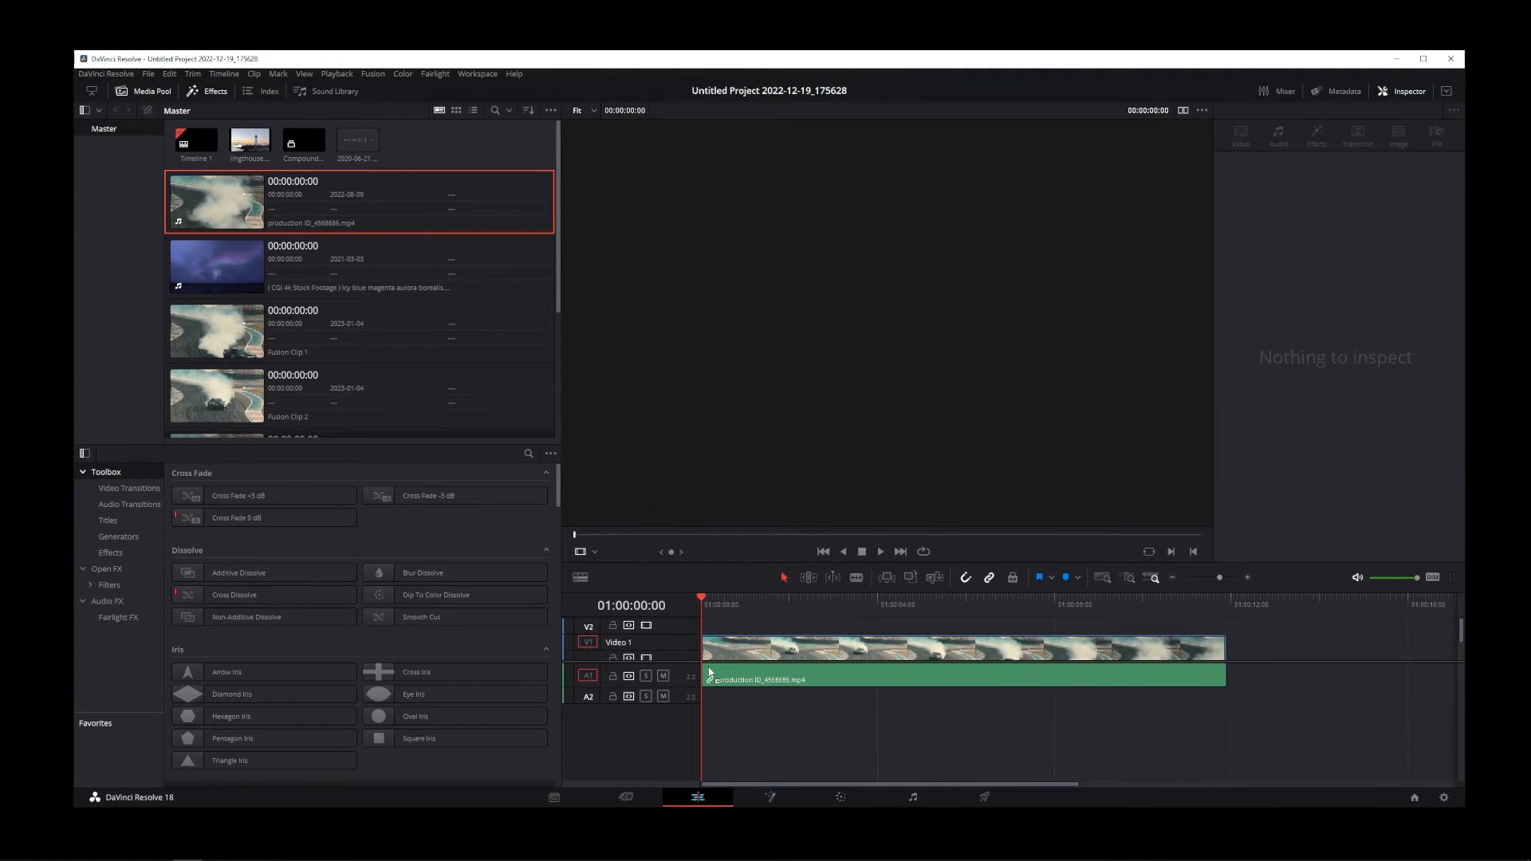
{"action": "left_click", "coordinate": [805, 604]}
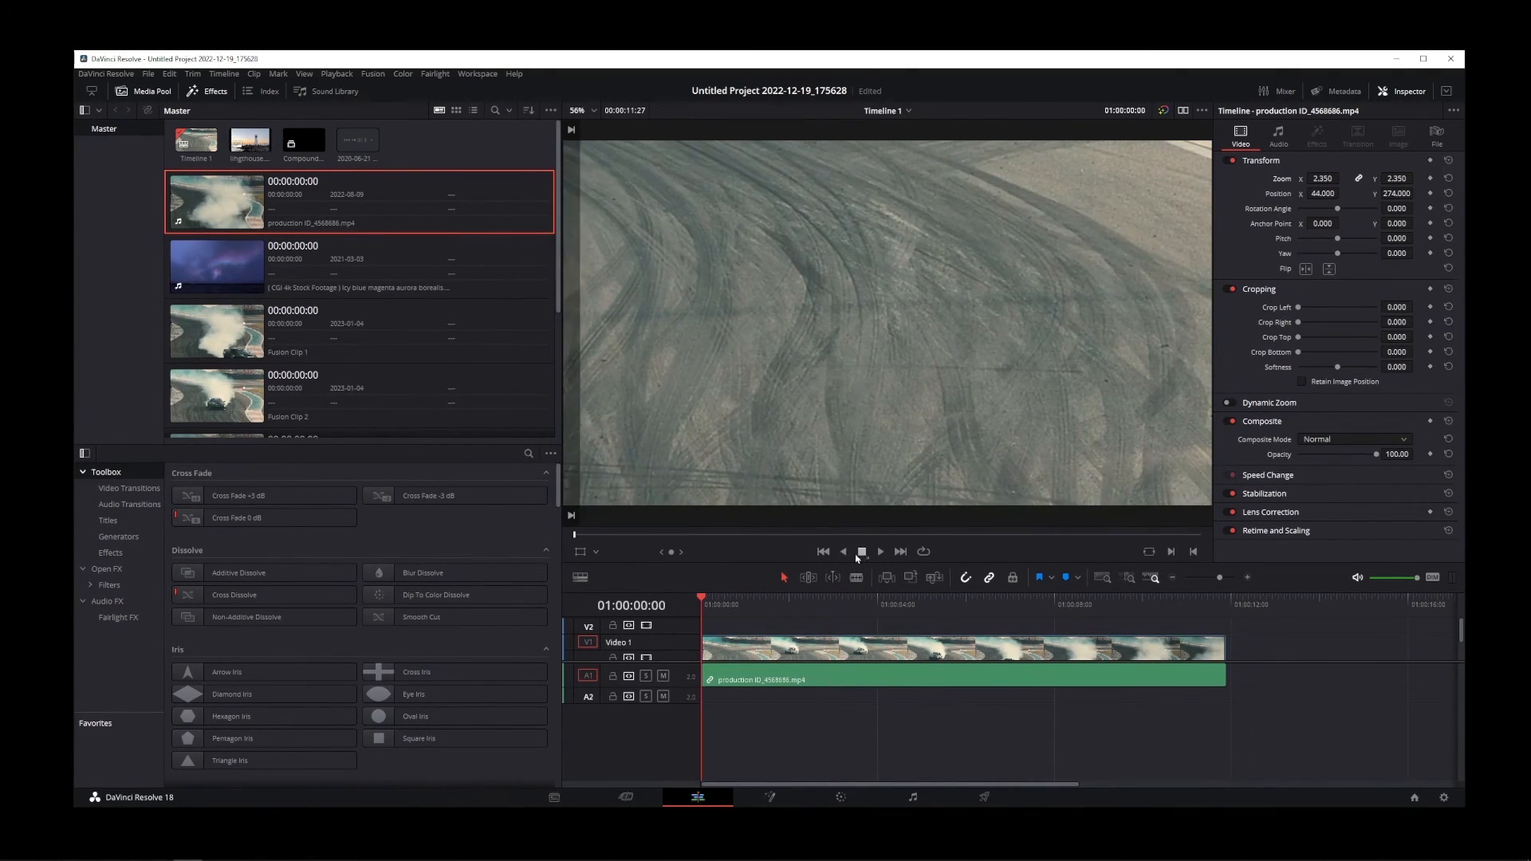
{"action": "left_click", "coordinate": [877, 552]}
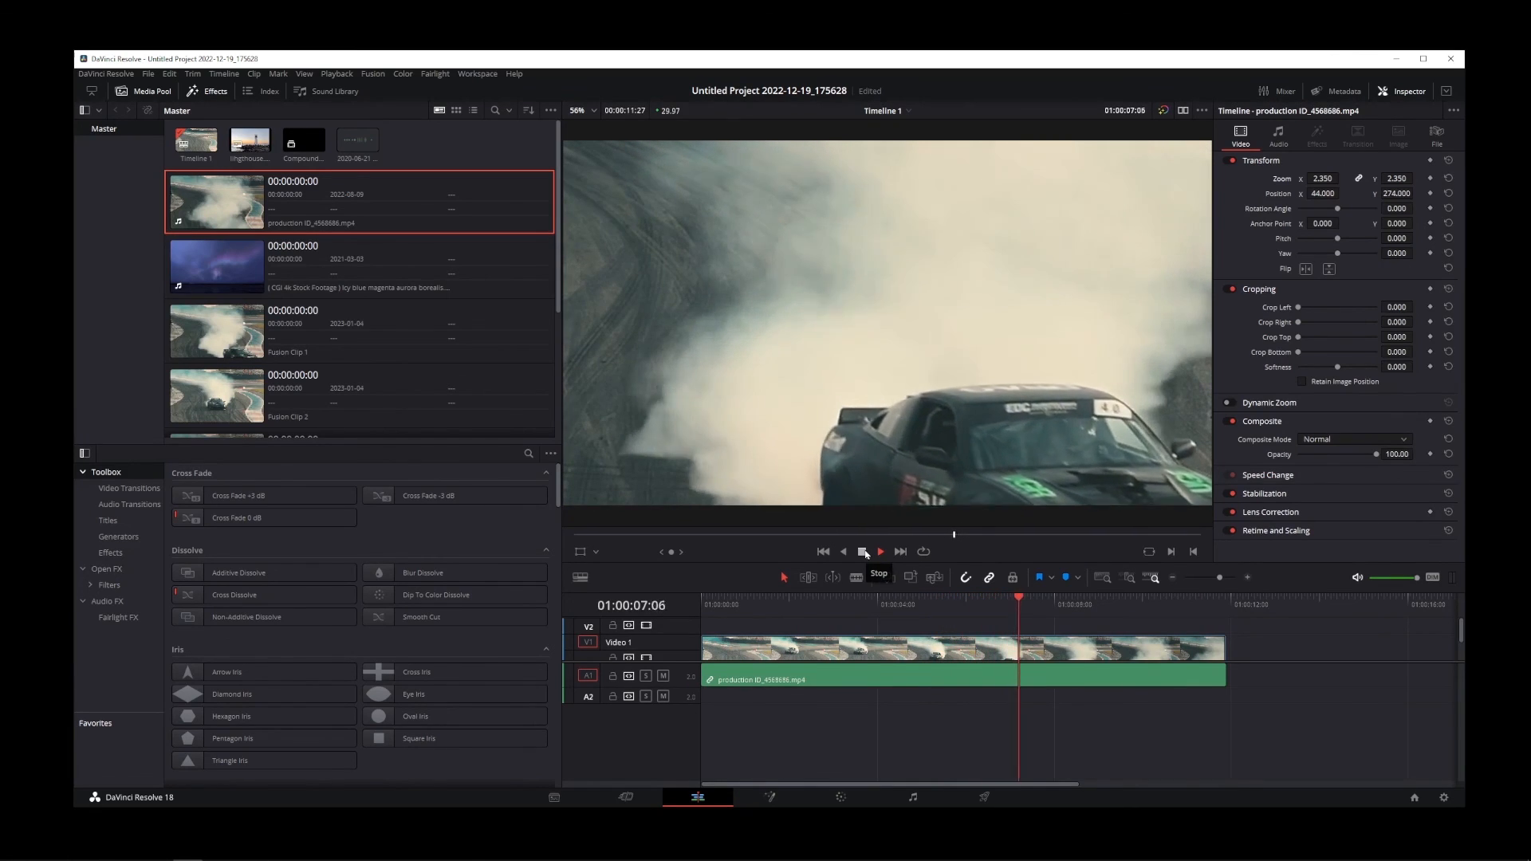
{"action": "left_click", "coordinate": [879, 550]}
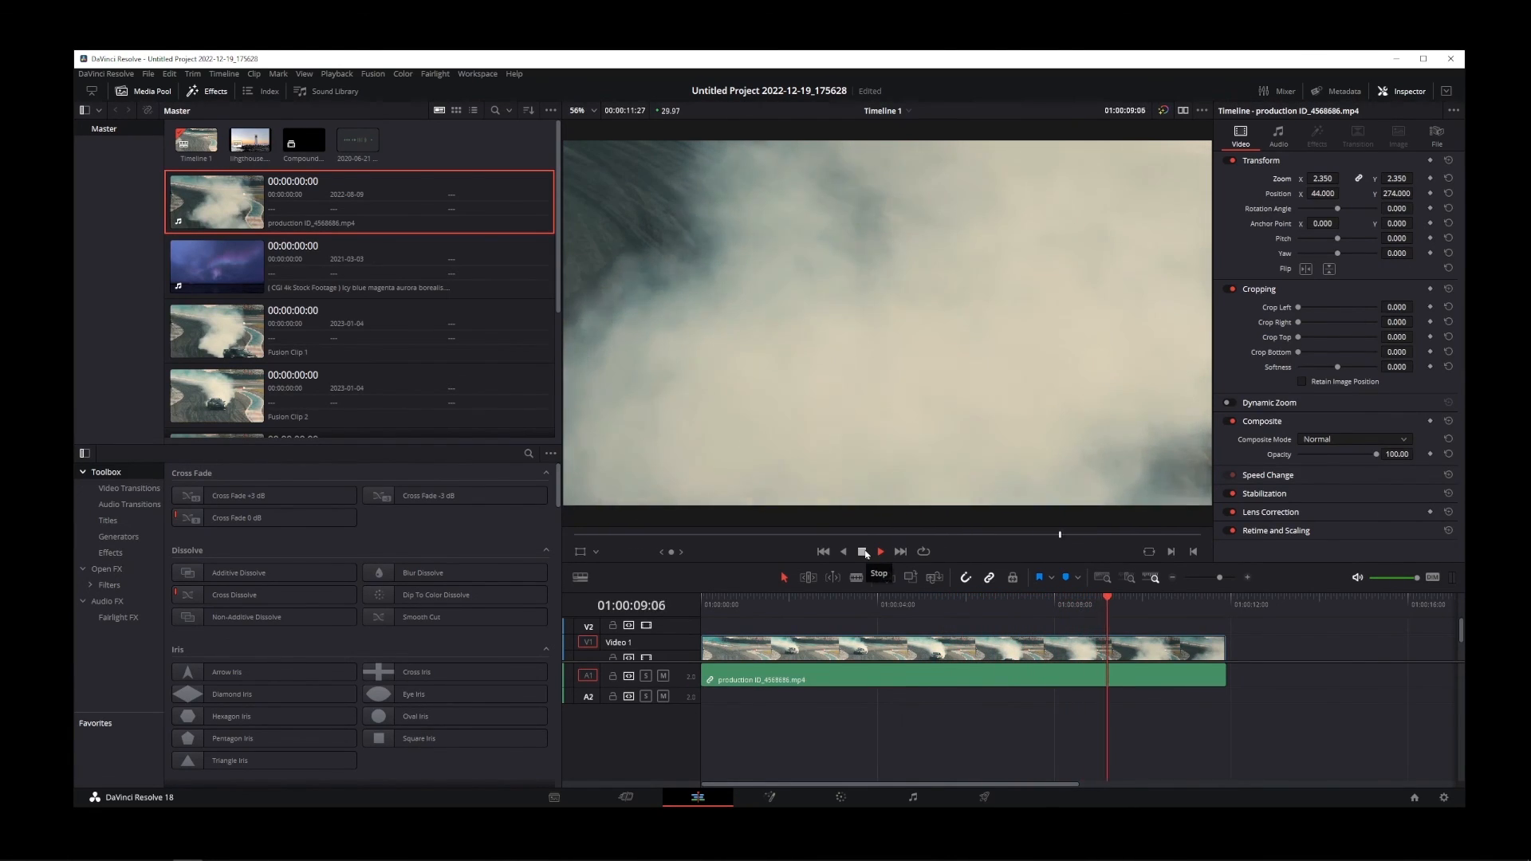